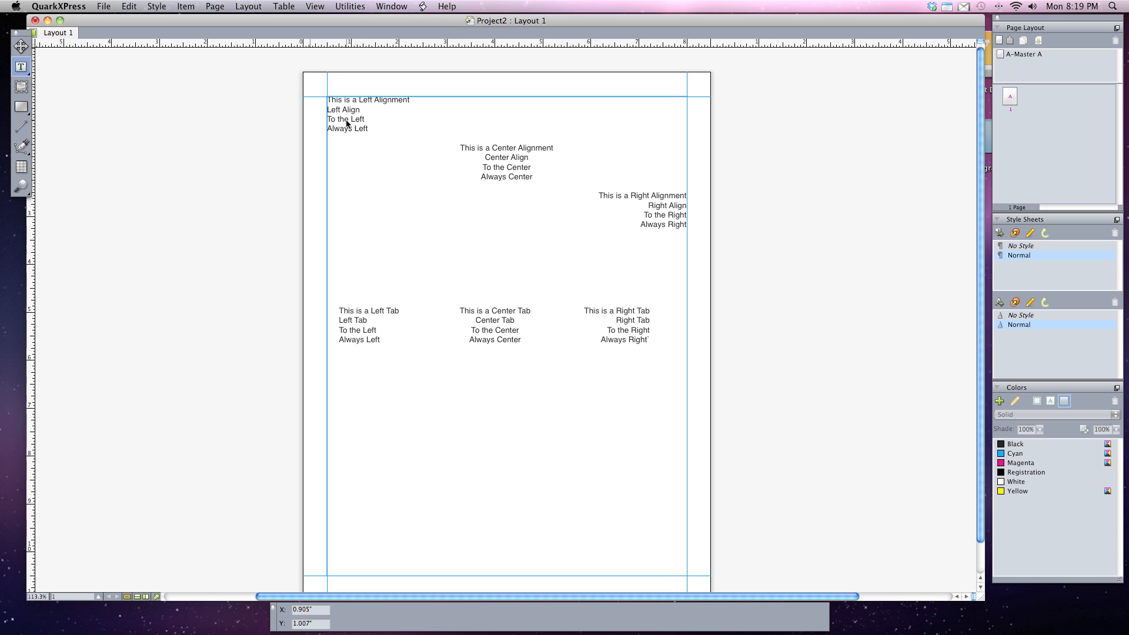
mouse_move(328, 110)
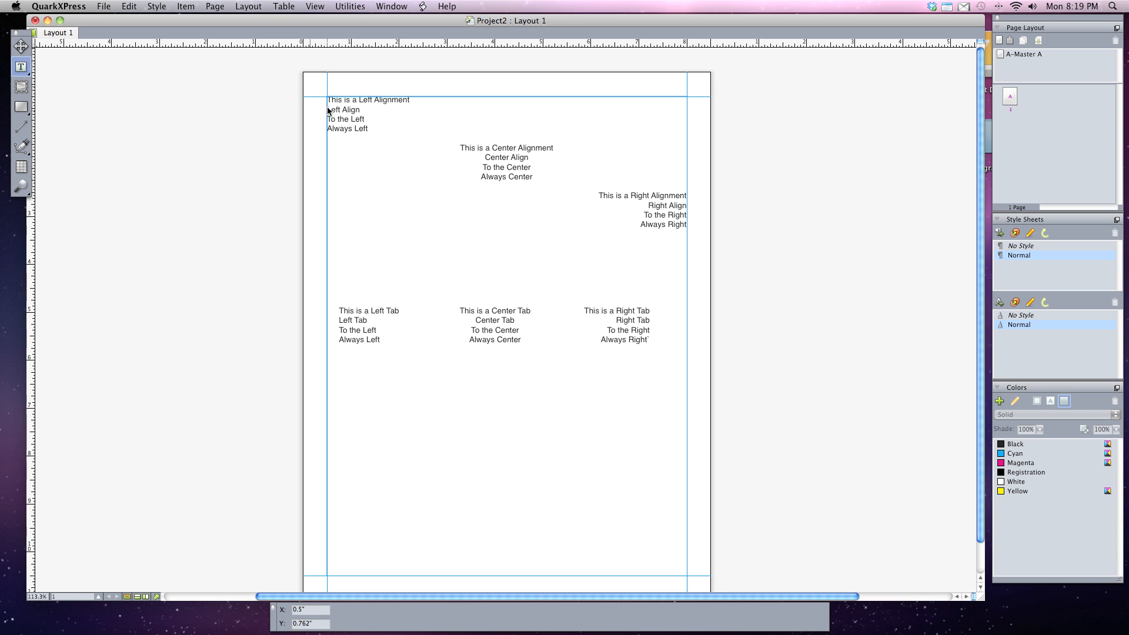
mouse_move(374, 118)
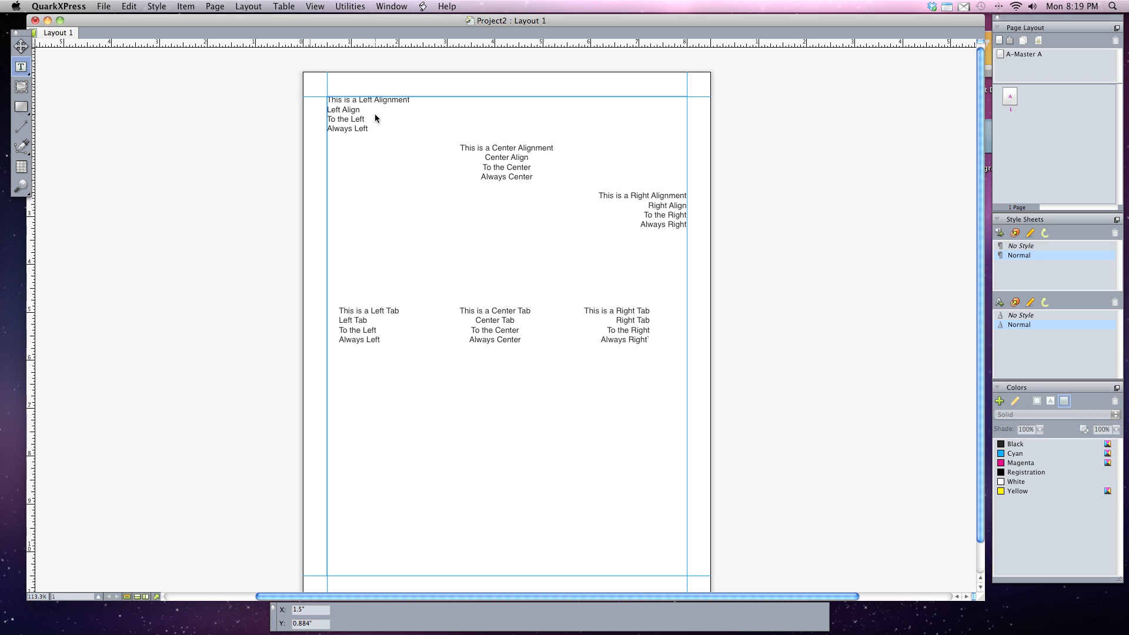
- Activate the page's text box with the Content tool, showing its Helvetica 12 pt settings
left_click(497, 148)
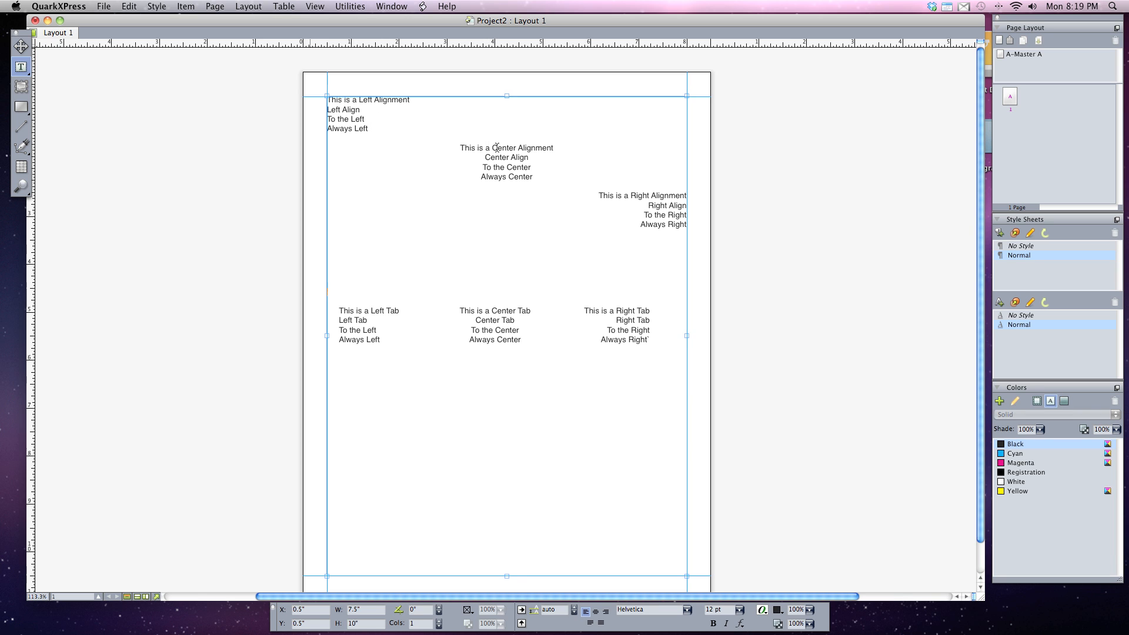
mouse_move(624, 159)
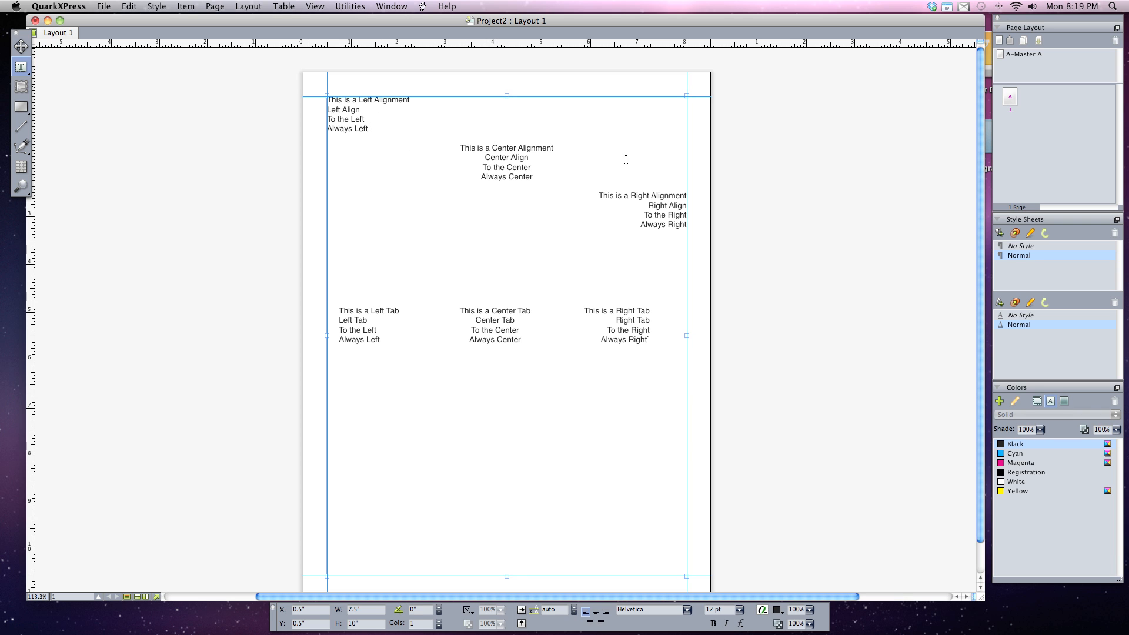
mouse_move(675, 160)
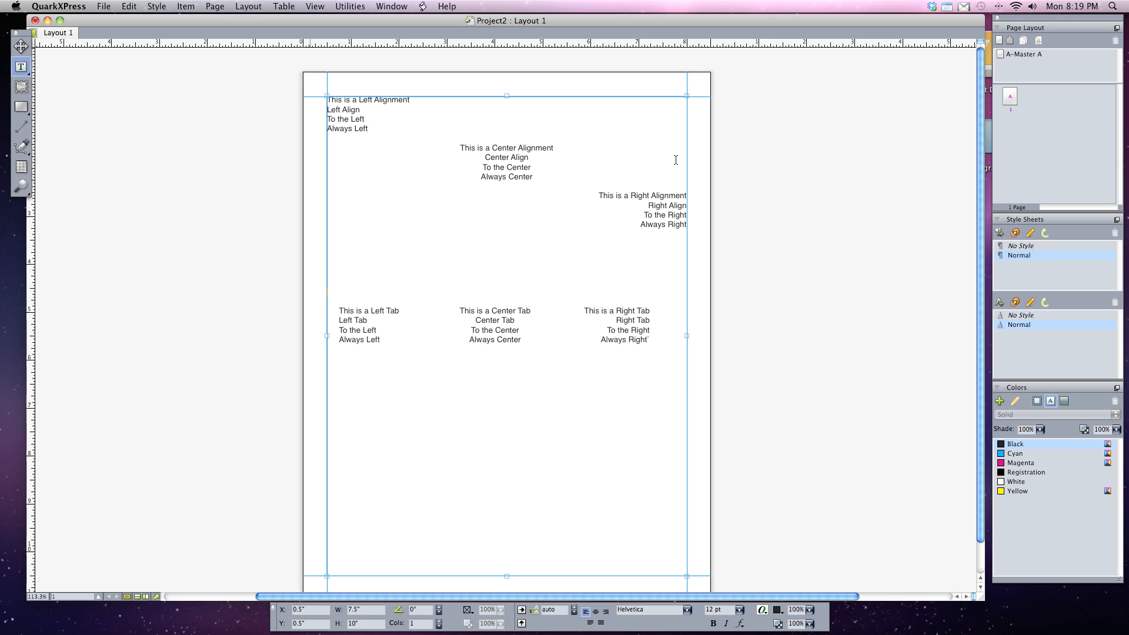
mouse_move(647, 201)
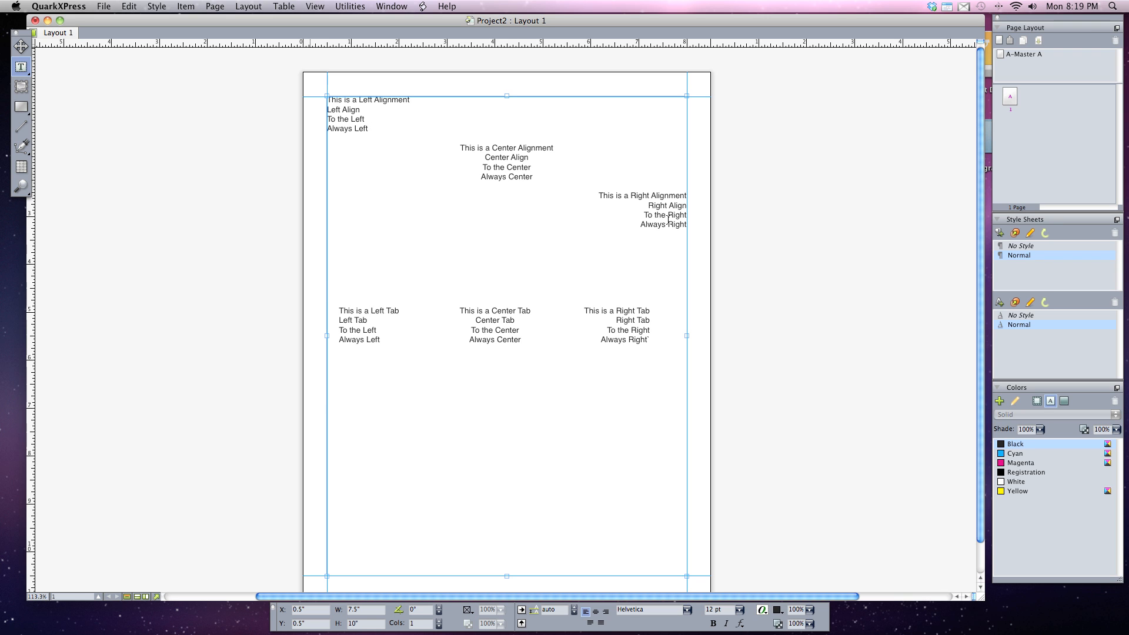
mouse_move(595, 200)
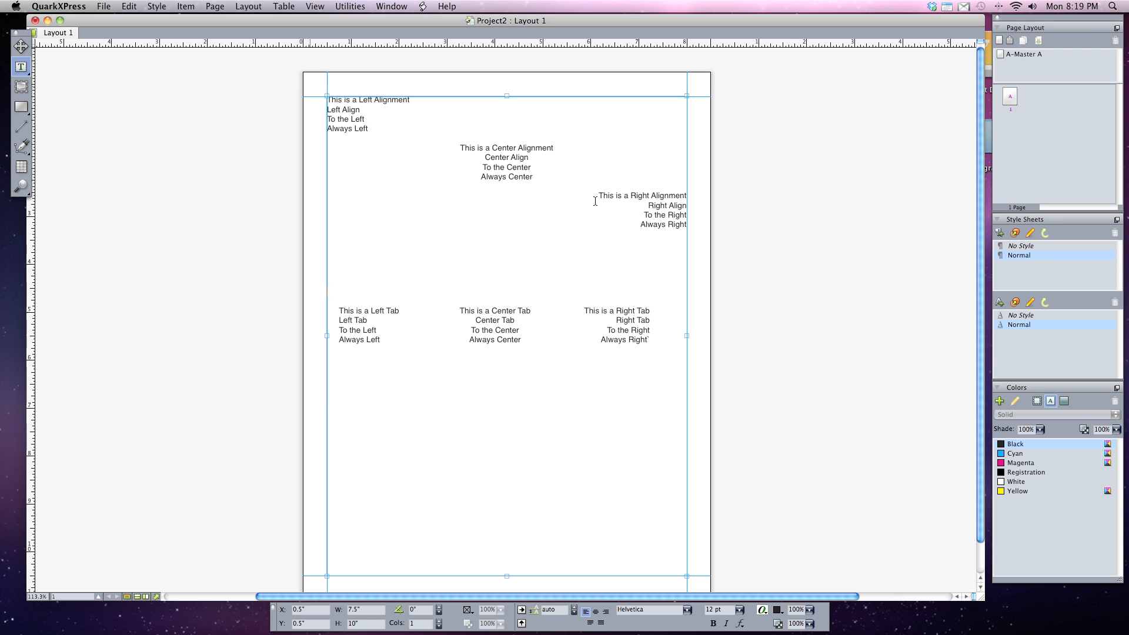
mouse_move(575, 302)
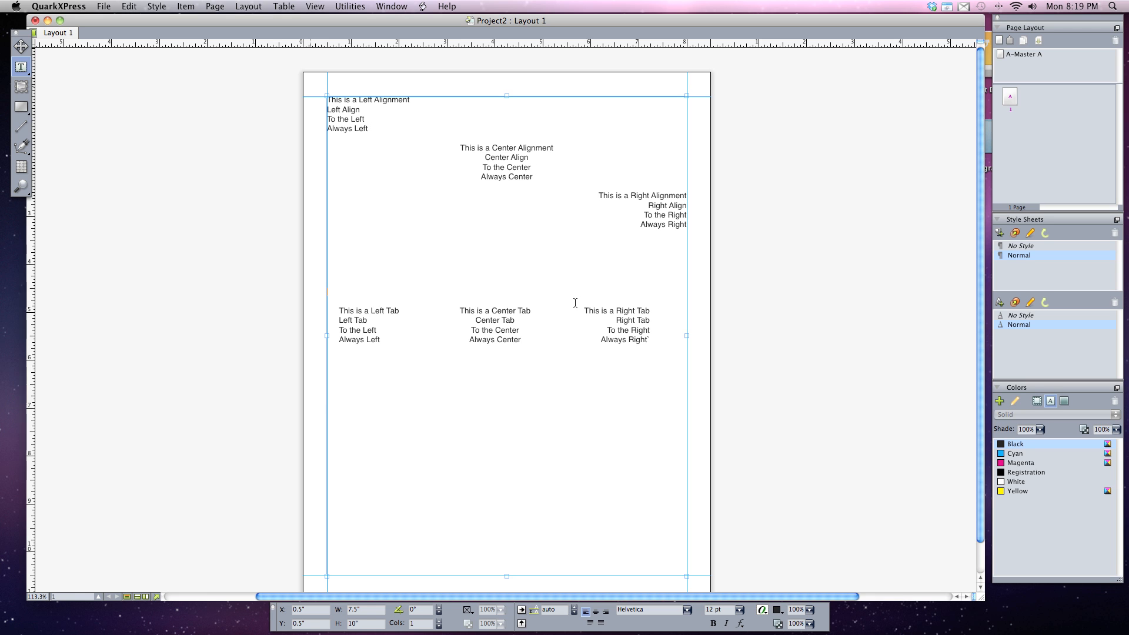
mouse_move(677, 318)
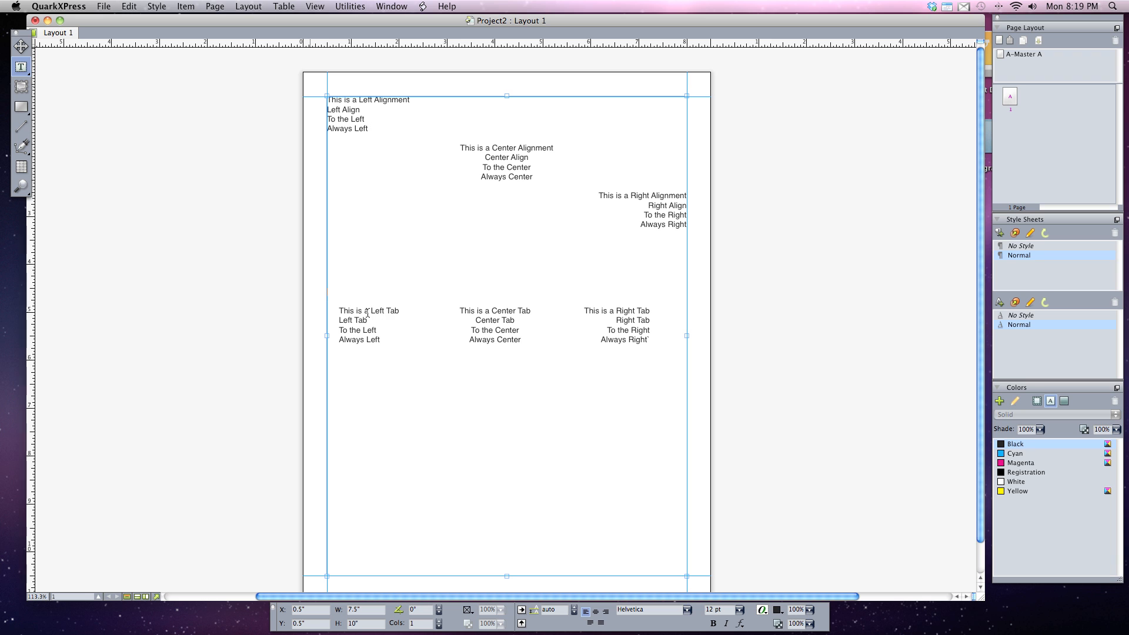
mouse_move(577, 312)
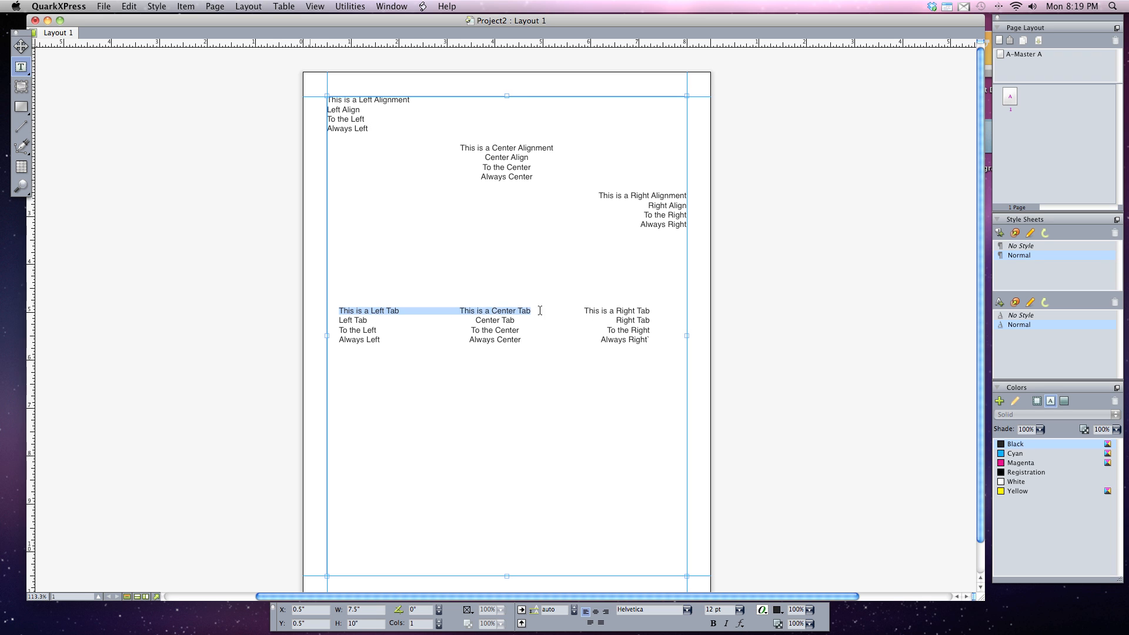
left_click(475, 313)
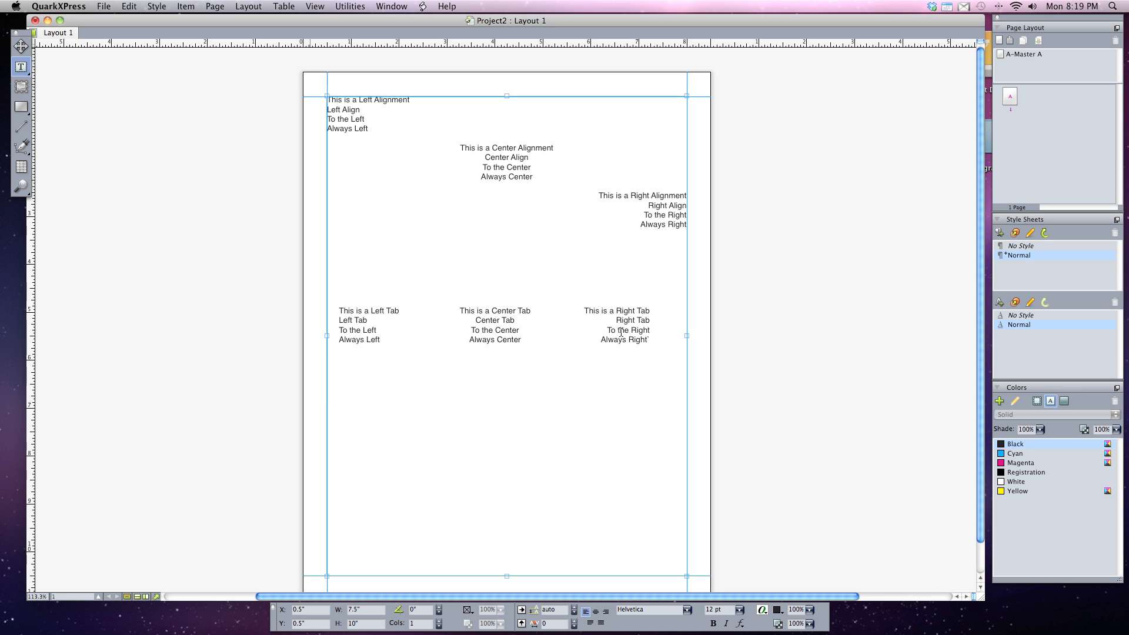
mouse_move(409, 352)
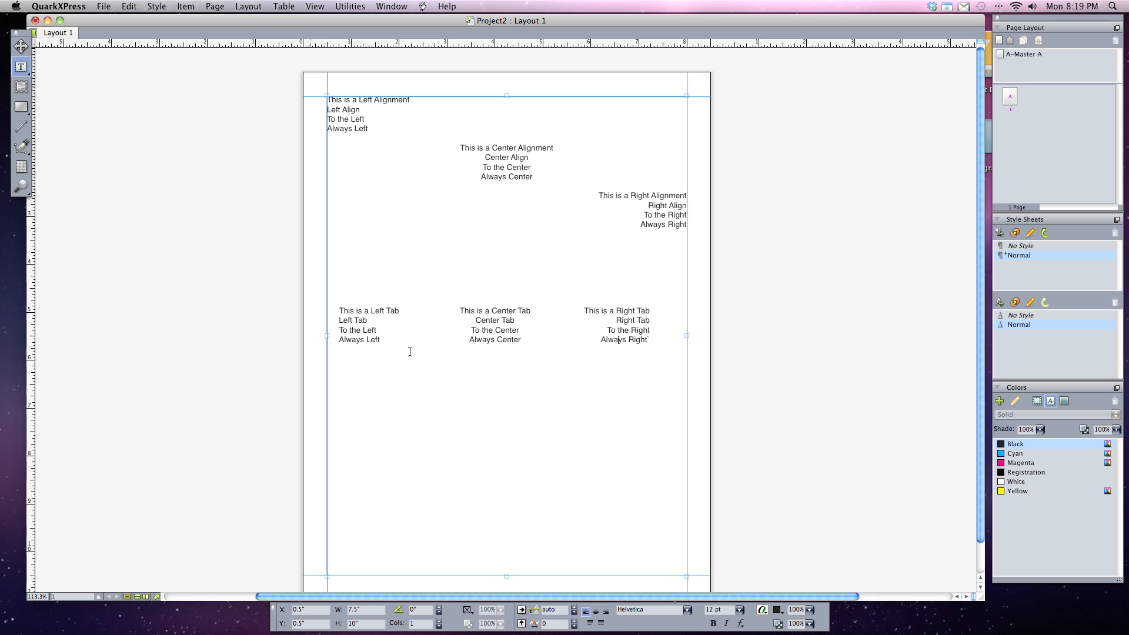